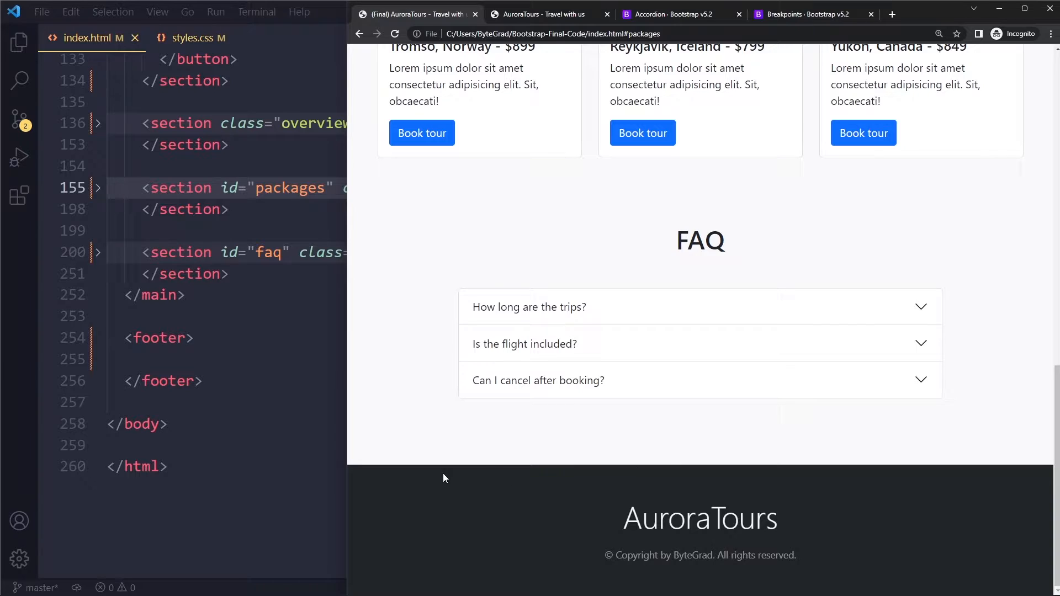
# - Fill the footer with a bg-dark container holding a display-5 AuroraTours paragraph and a text-white-50 copyright line
pyautogui.click(528, 307)
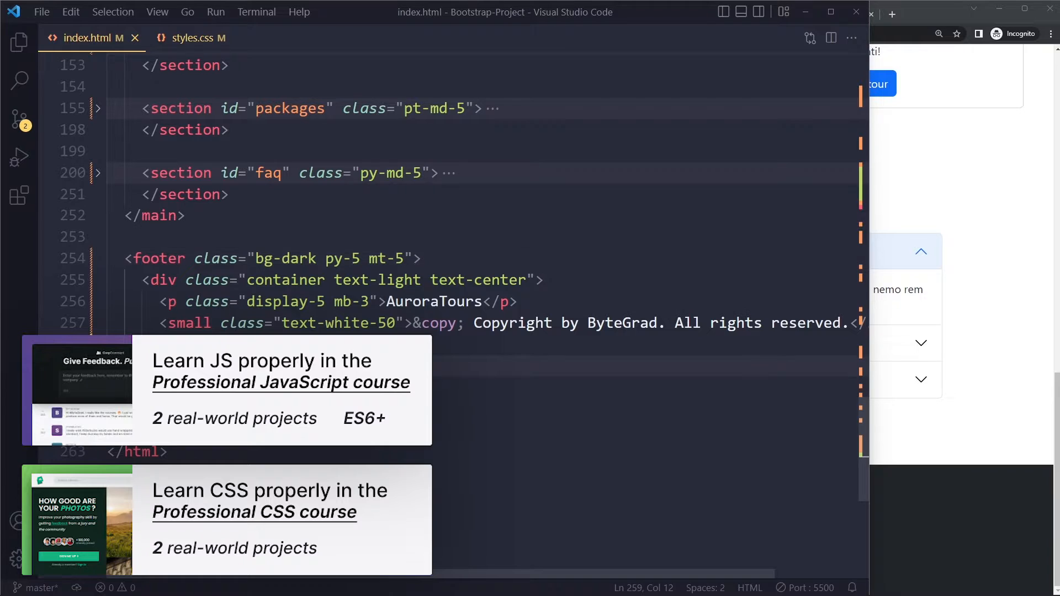
# - Highlight the display-5 and mb-3 footer classes and switch to the Chrome live-server preview
pyautogui.click(290, 301)
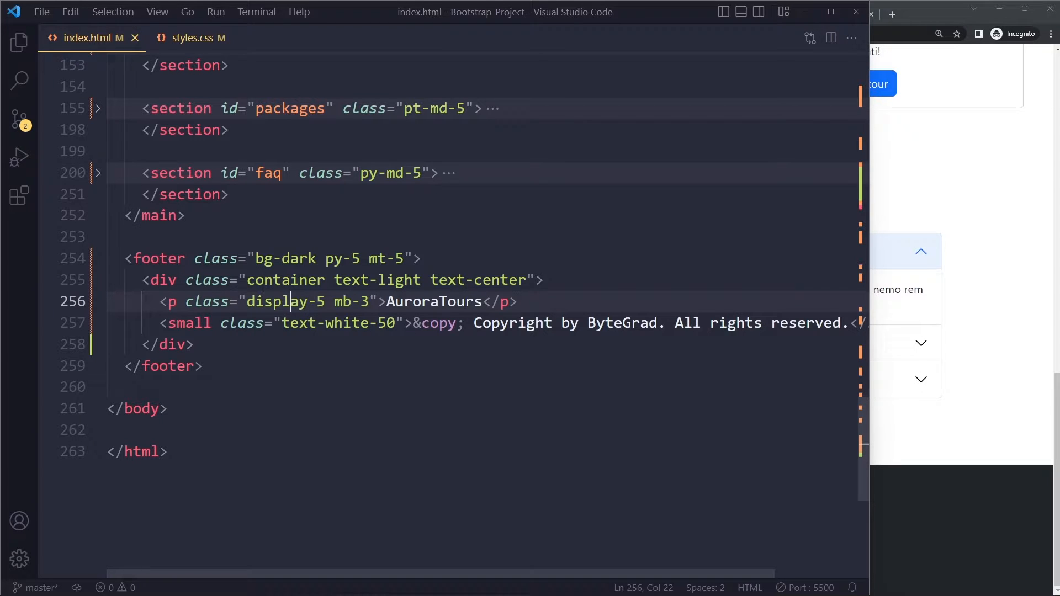
pyautogui.click(351, 302)
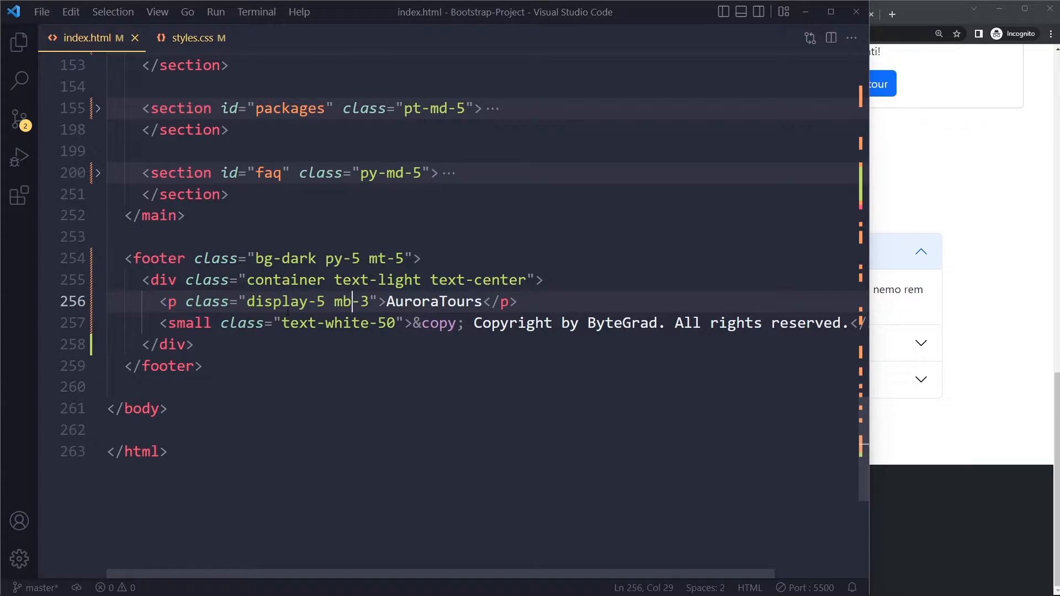
pyautogui.click(308, 322)
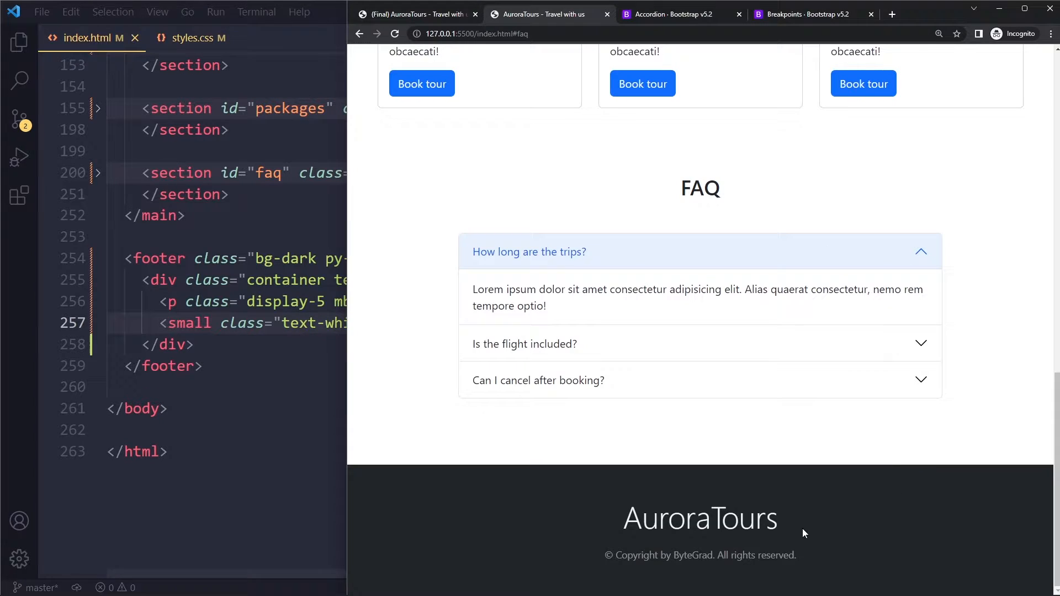
pyautogui.moveTo(652, 566)
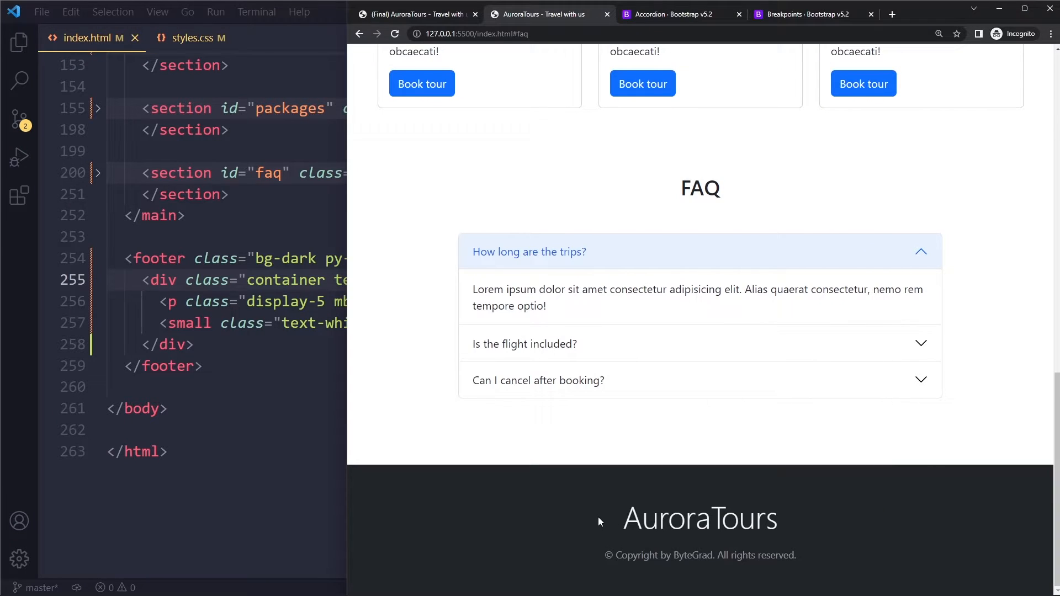
pyautogui.moveTo(598, 520)
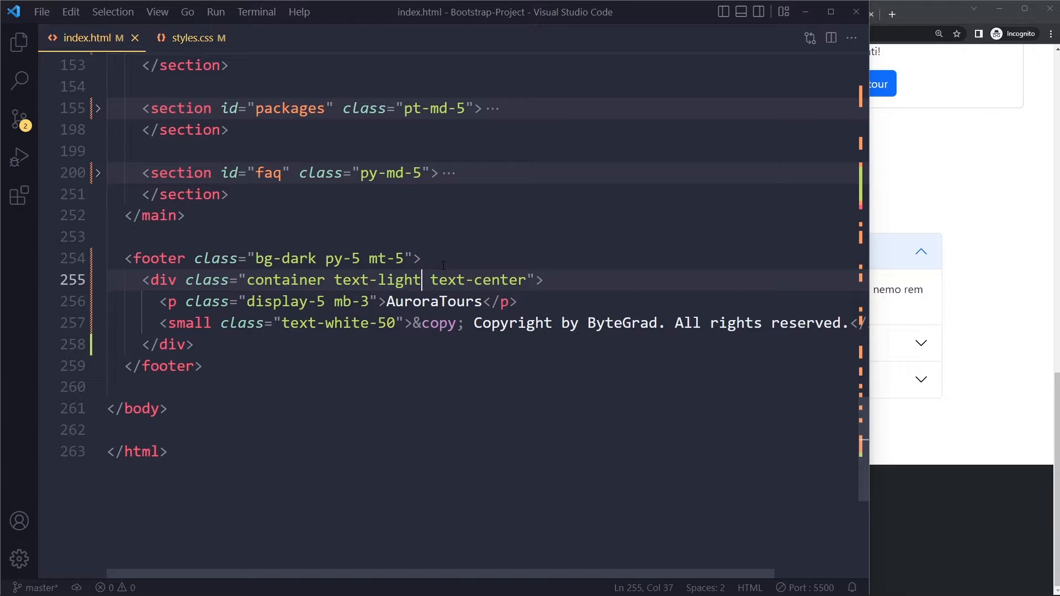
pyautogui.moveTo(324, 279)
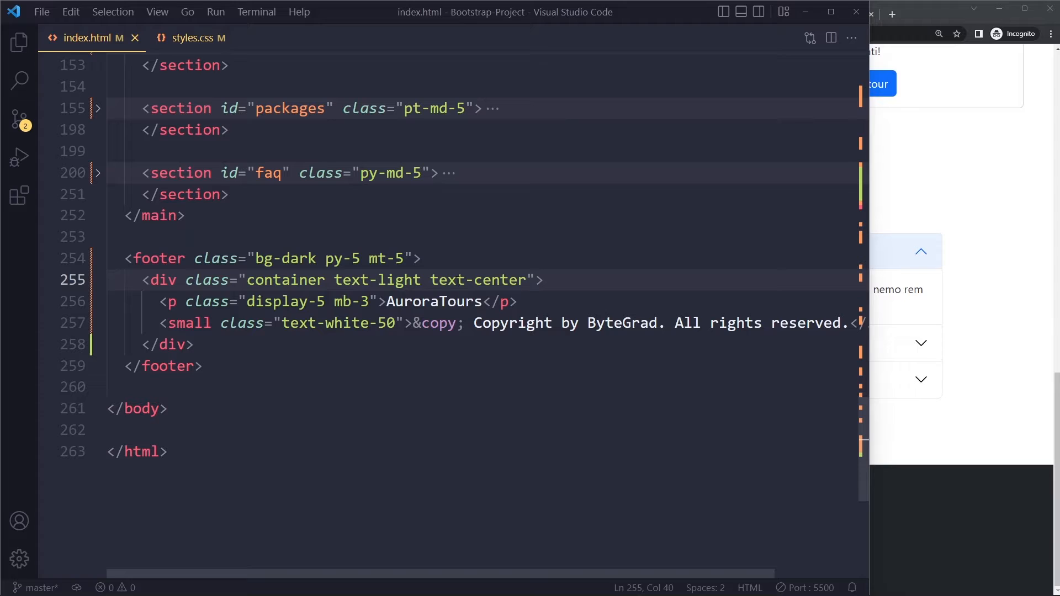
pyautogui.click(284, 258)
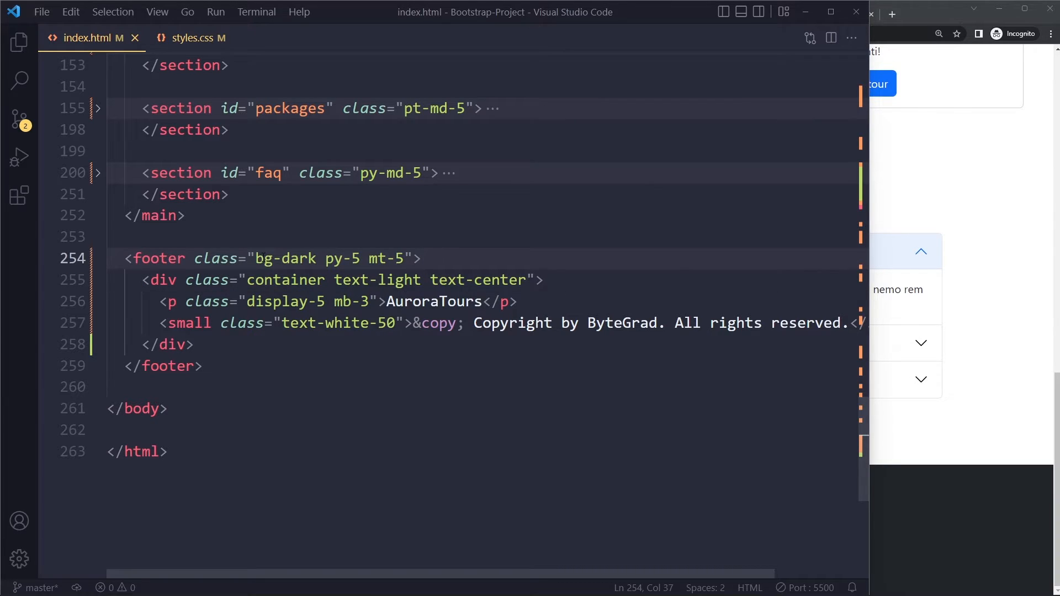
pyautogui.moveTo(333, 234)
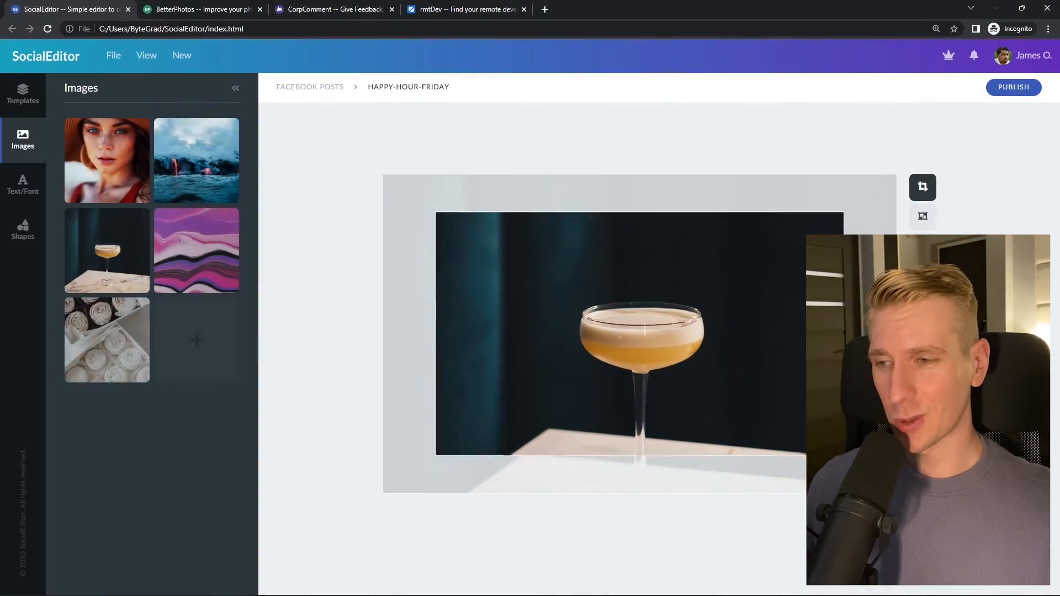
# - Browse the SocialEditor, rmtDev and BetterPhotos project tabs, searching rmtDev for 'react developer'
pyautogui.click(201, 9)
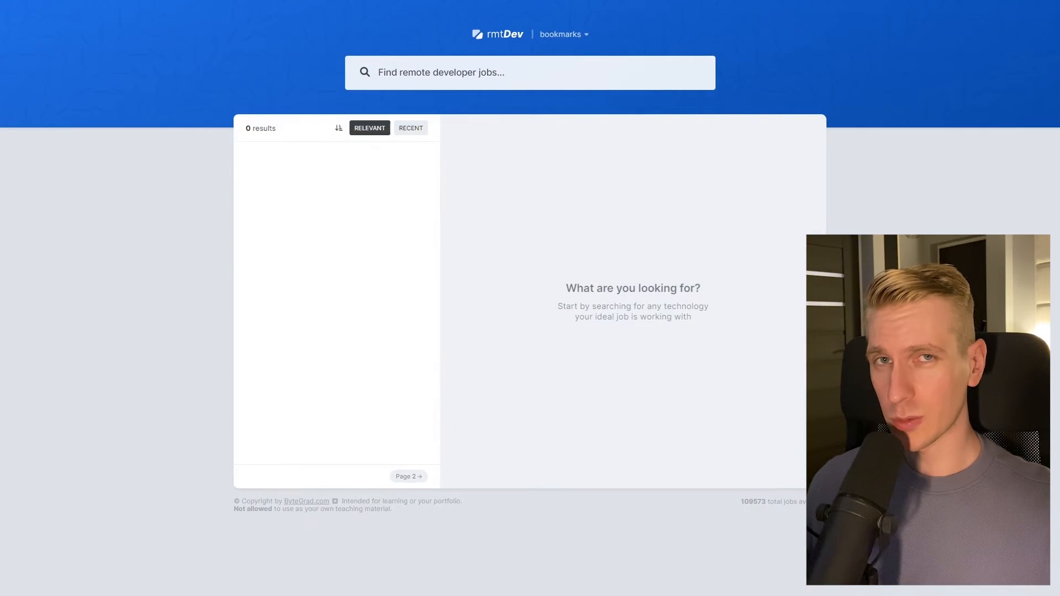
pyautogui.write('react developer')
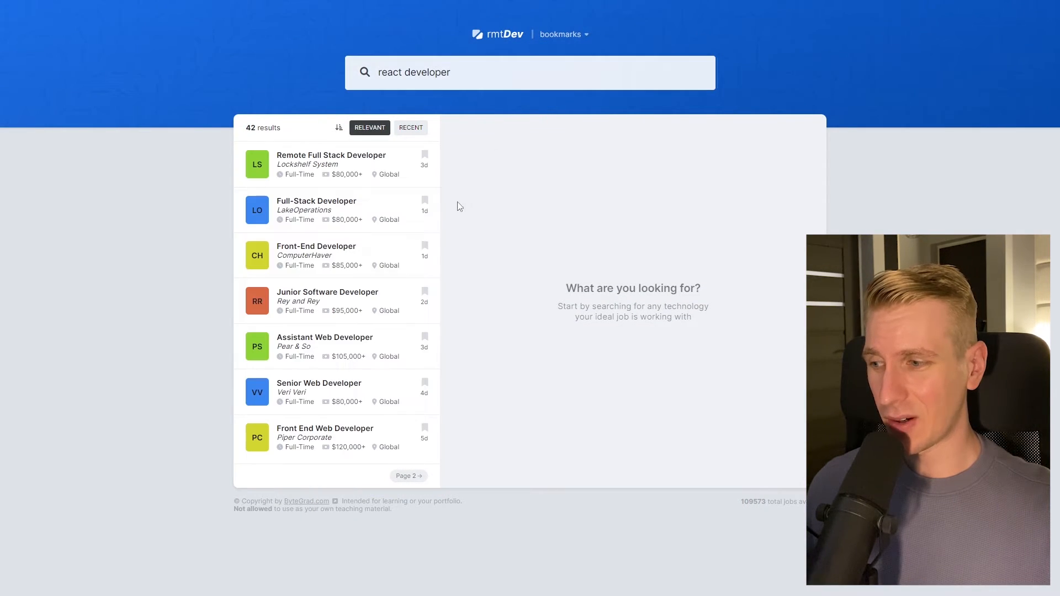
pyautogui.click(68, 9)
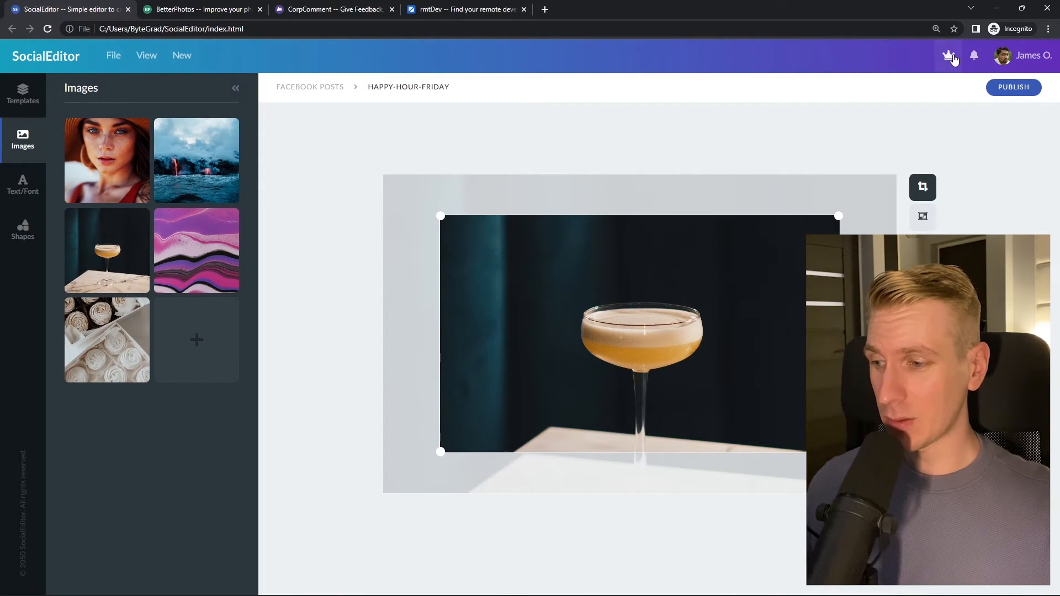
pyautogui.click(200, 8)
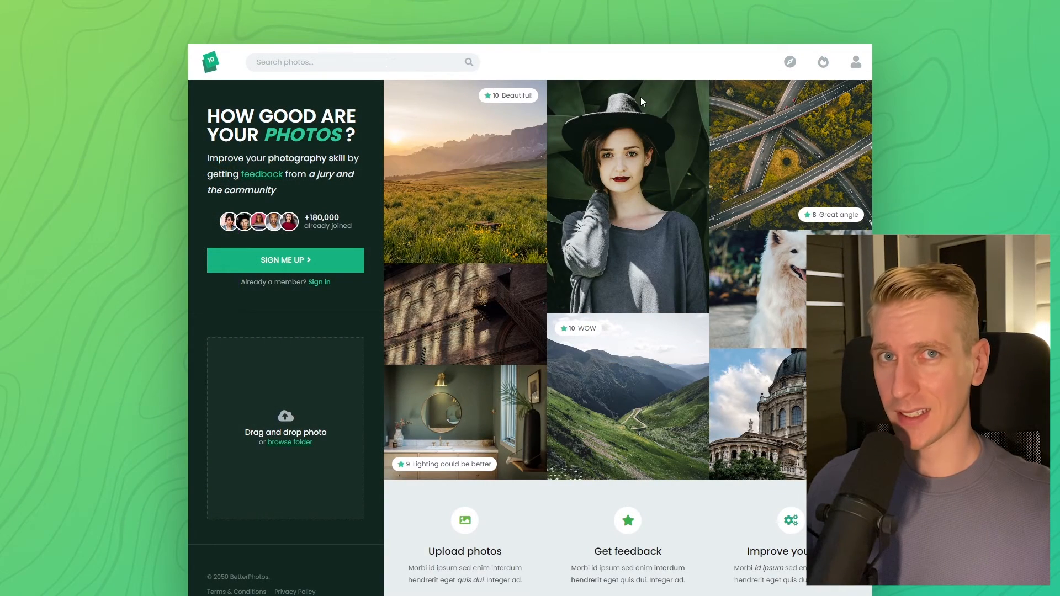